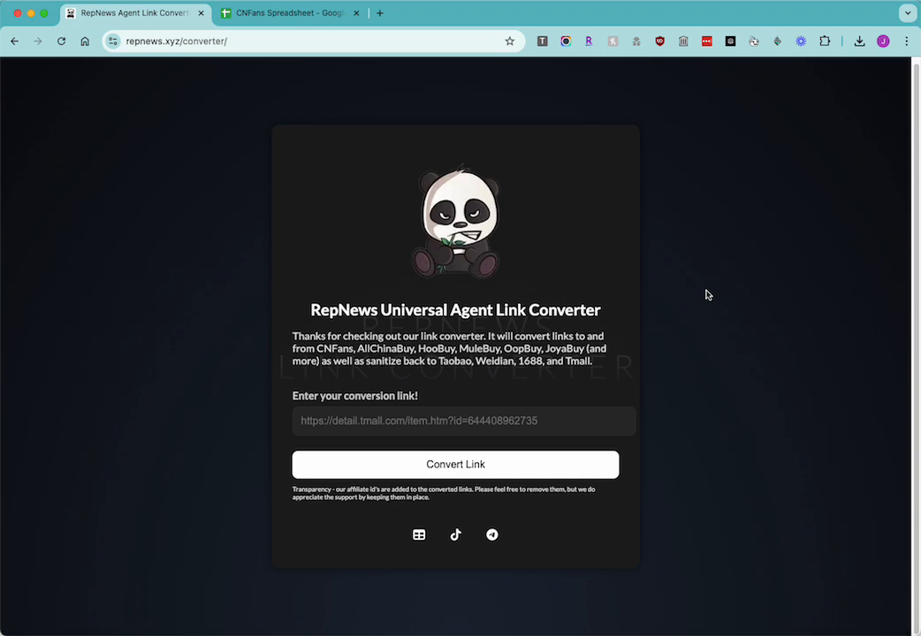
{"action": "mouse_move", "coordinate": [730, 325]}
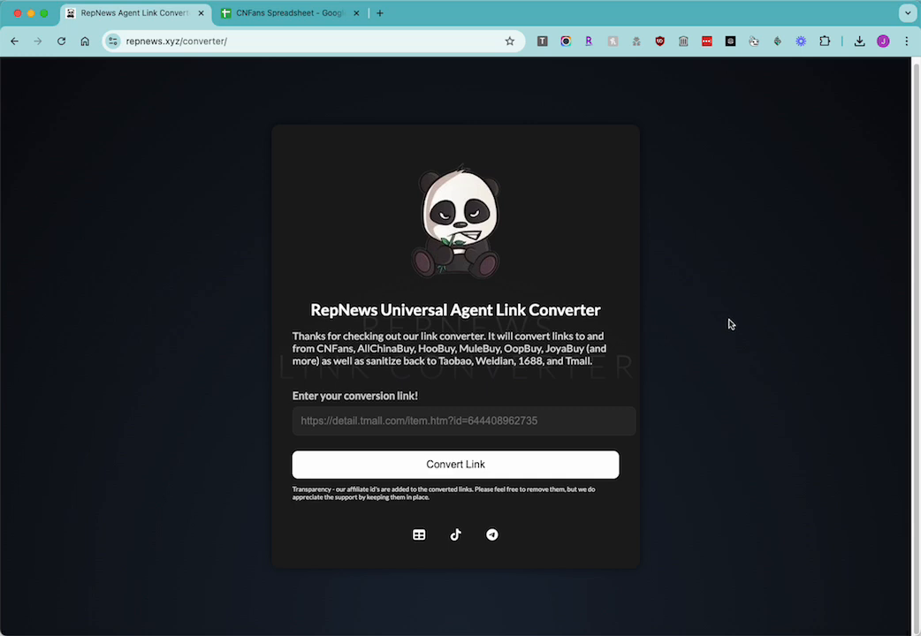
{"action": "mouse_move", "coordinate": [811, 228]}
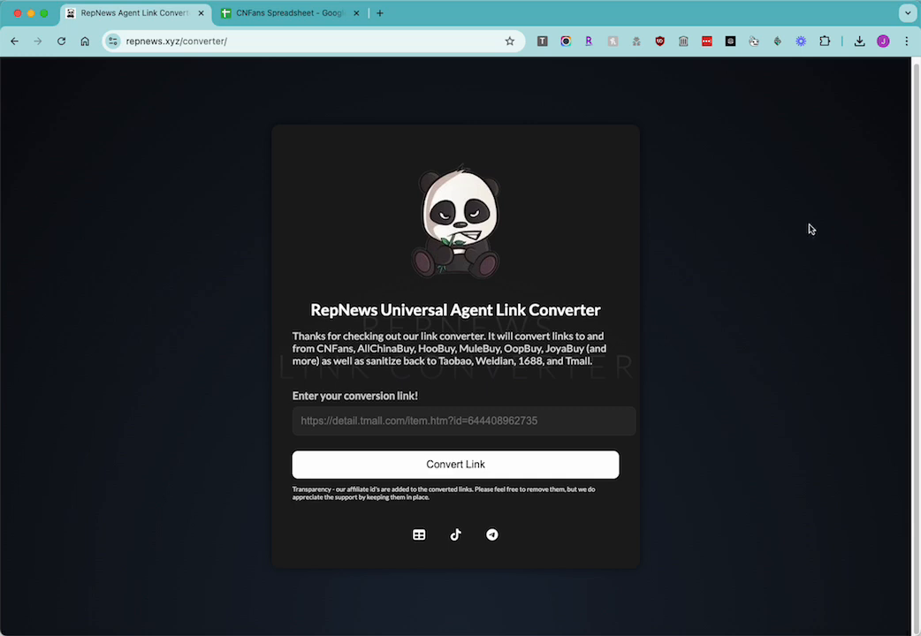
{"action": "mouse_move", "coordinate": [718, 117]}
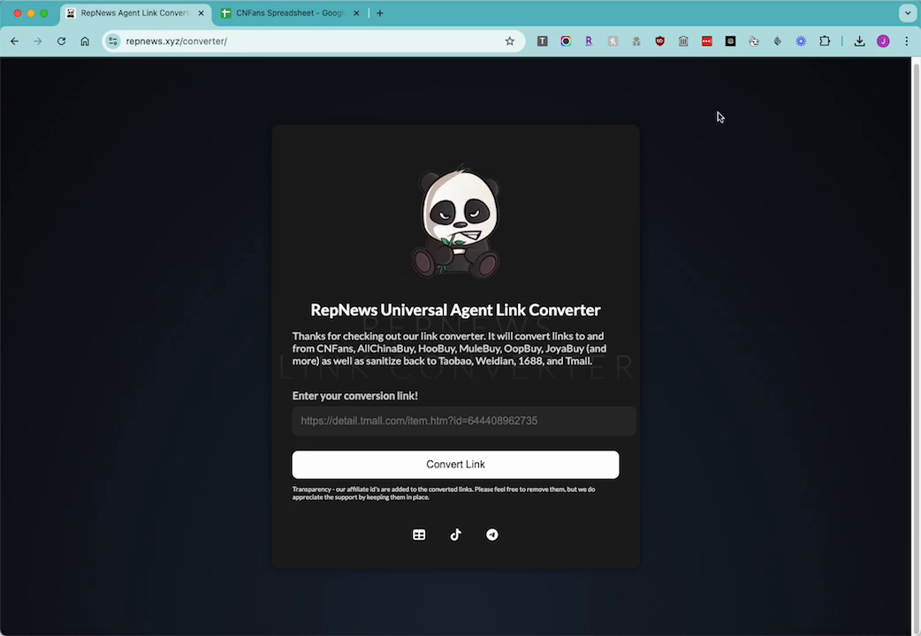
Switch to the CNFans Spreadsheet tab showing the Hell Star Tee Shirts link.
{"action": "left_click", "coordinate": [283, 12]}
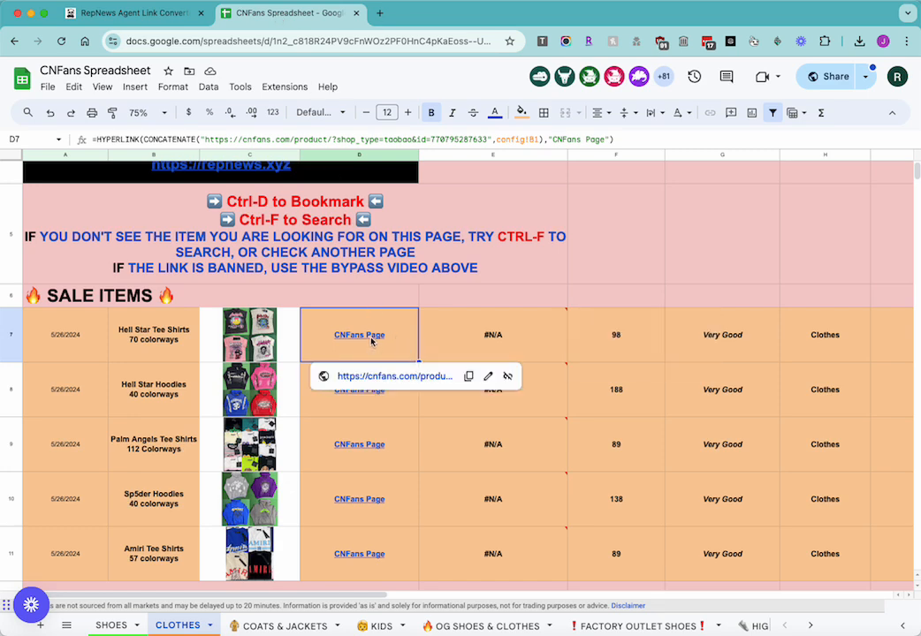
{"action": "mouse_move", "coordinate": [468, 376]}
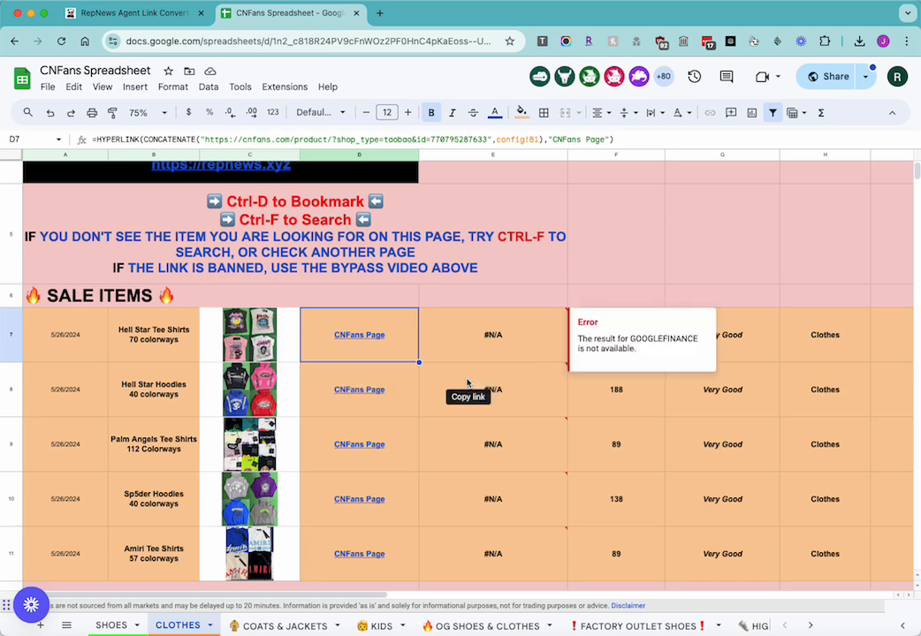
Copy the D7 Hell Star Tee Shirts CNFans link into the converter's input.
{"action": "left_click", "coordinate": [133, 12]}
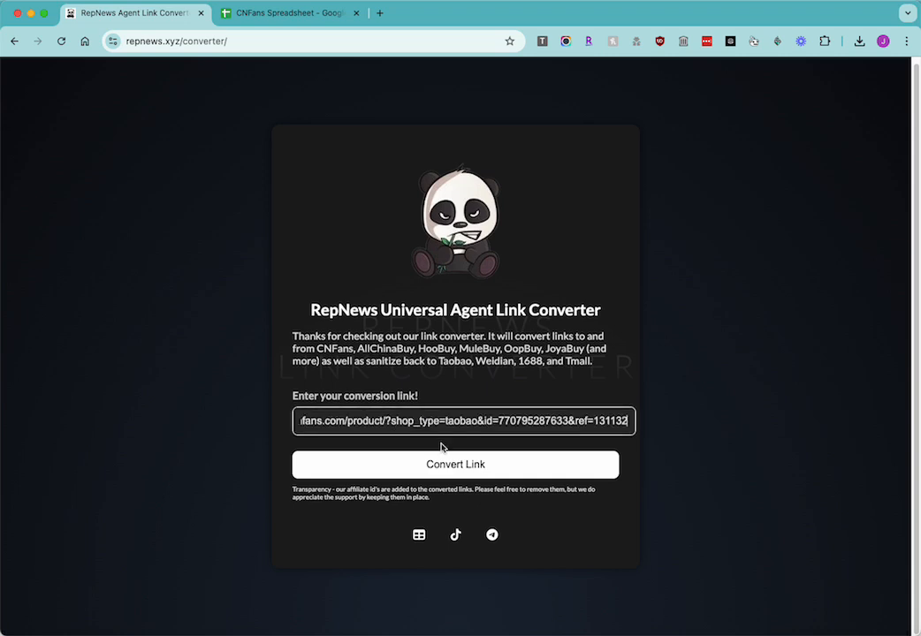
Convert the pasted tee shirt link and open its AllChinaBuy product page.
{"action": "left_click", "coordinate": [455, 464]}
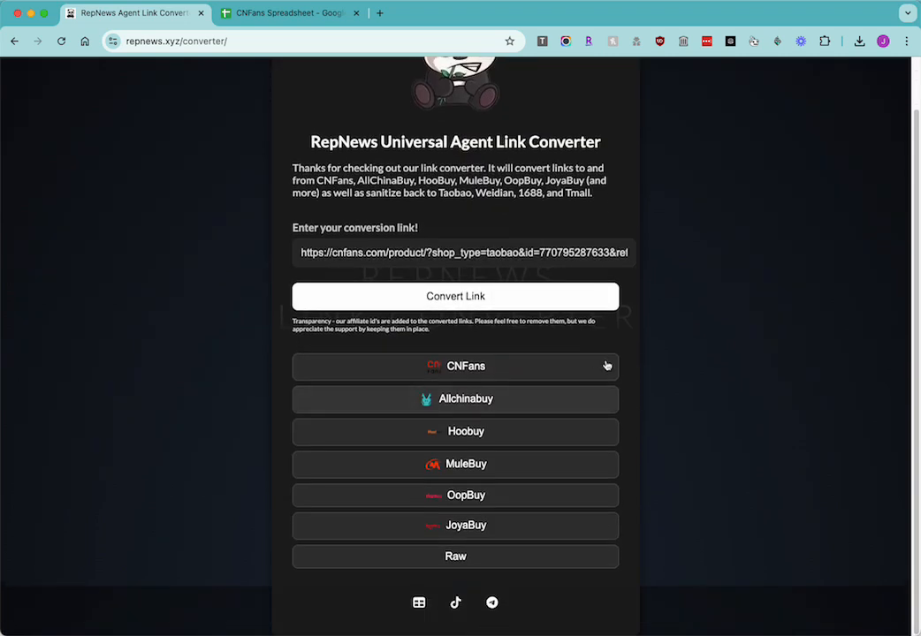
{"action": "mouse_move", "coordinate": [322, 390]}
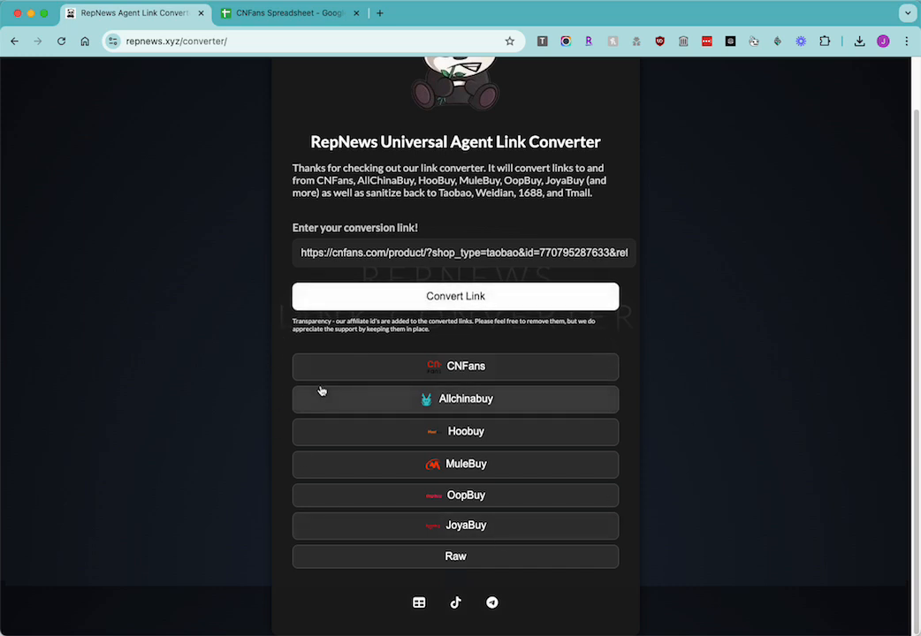
{"action": "mouse_move", "coordinate": [488, 416]}
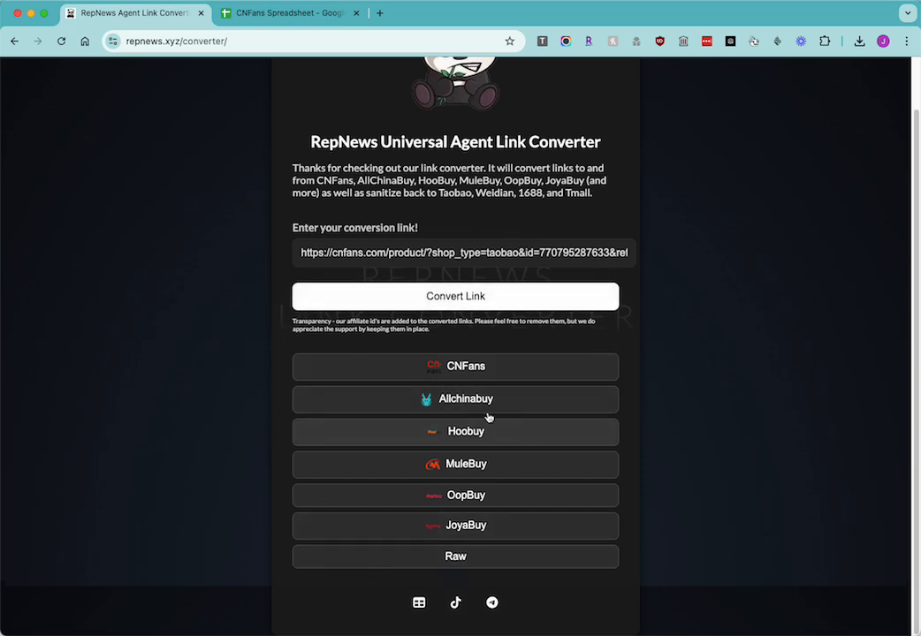
{"action": "left_click", "coordinate": [456, 399]}
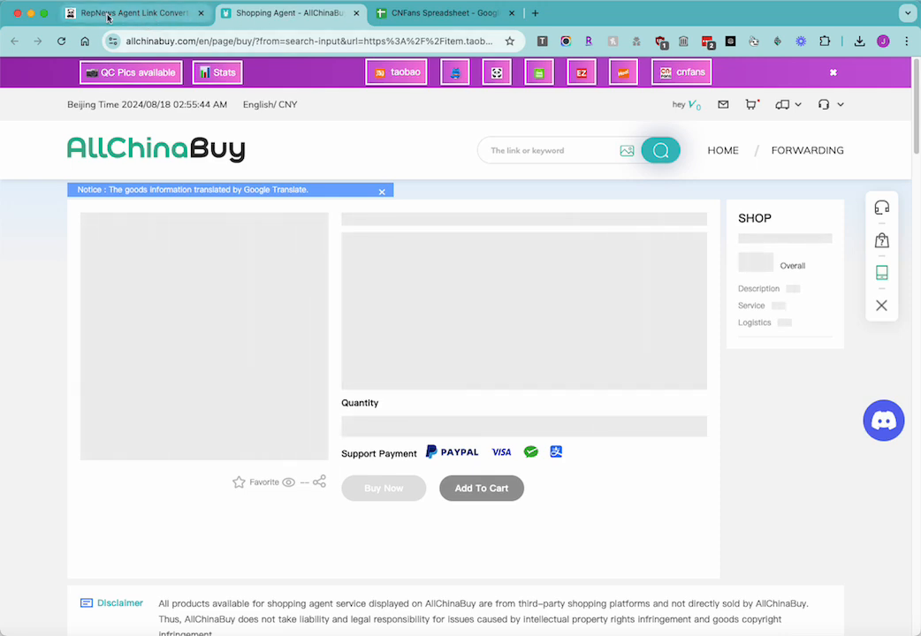
Open the converted tee shirt link as a Hoobuy product page.
{"action": "left_click", "coordinate": [133, 13]}
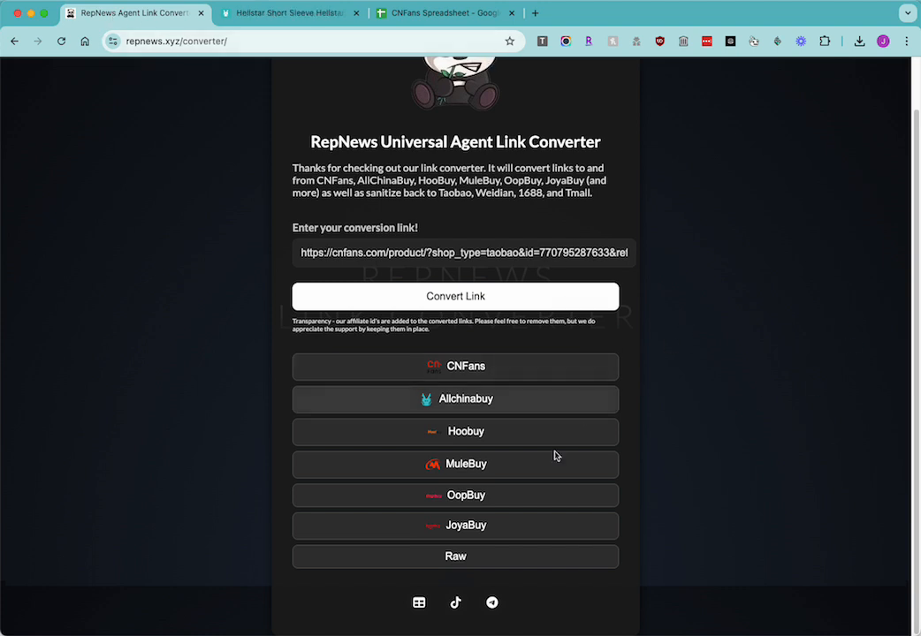
{"action": "left_click", "coordinate": [455, 432]}
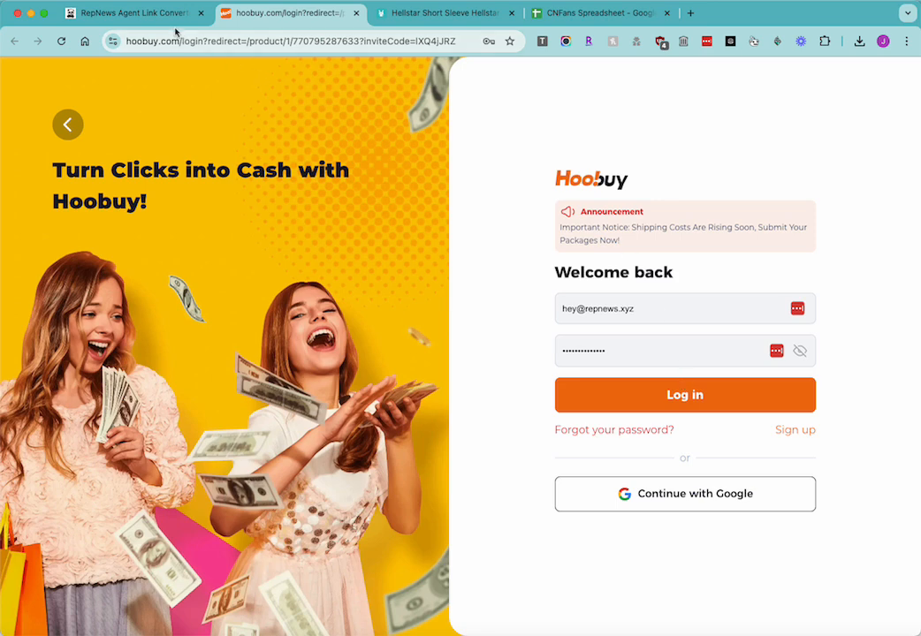
{"action": "left_click", "coordinate": [130, 12]}
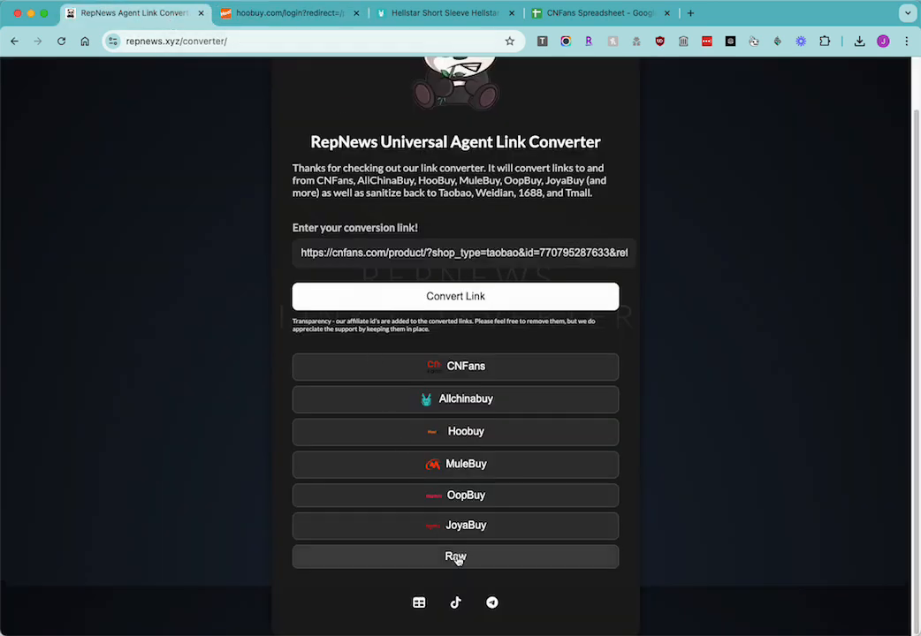
{"action": "left_click", "coordinate": [455, 557]}
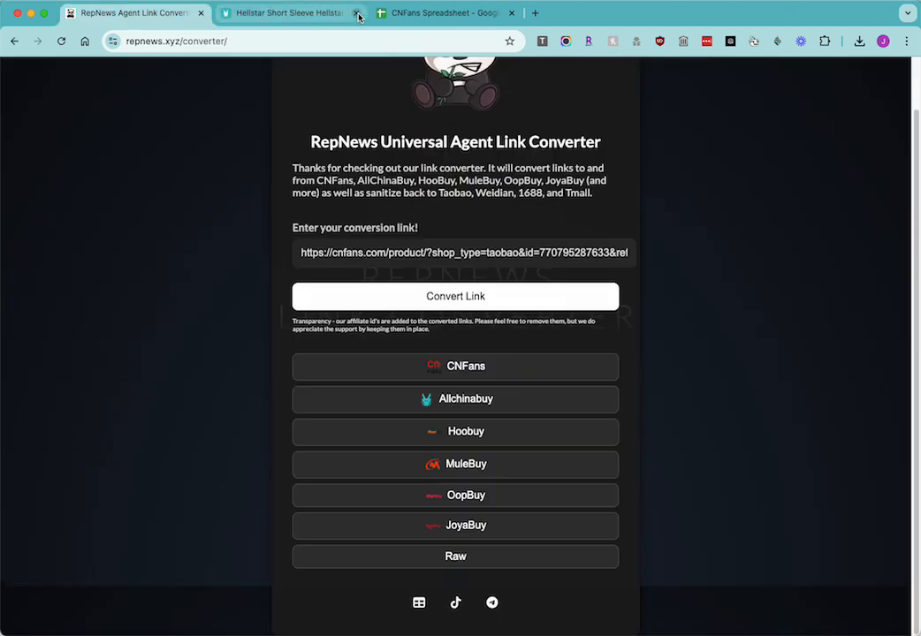
Close the Hellstar product tab and copy the D8 Hell Star Hoodies CNFans link.
{"action": "left_click", "coordinate": [358, 13]}
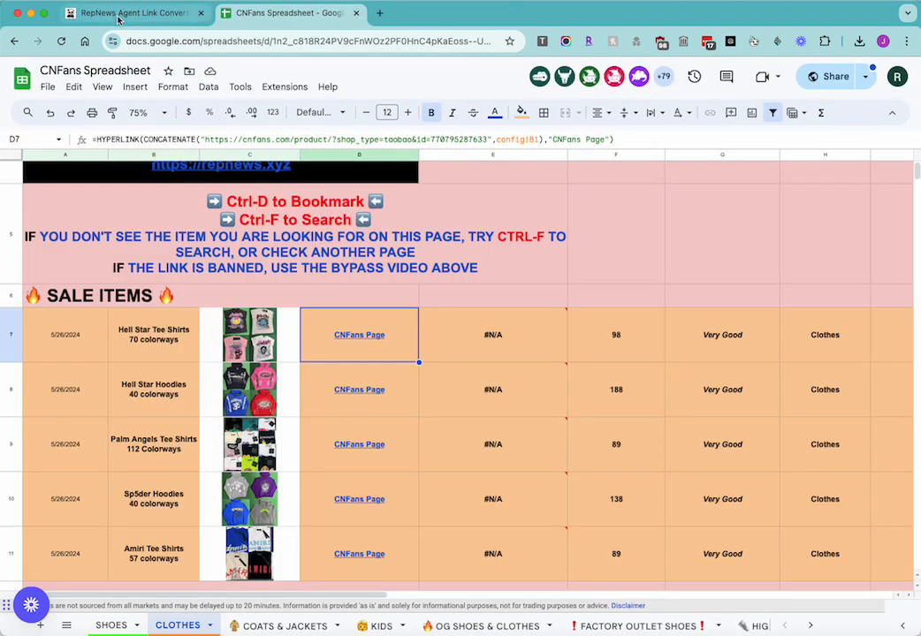
{"action": "left_click", "coordinate": [359, 389]}
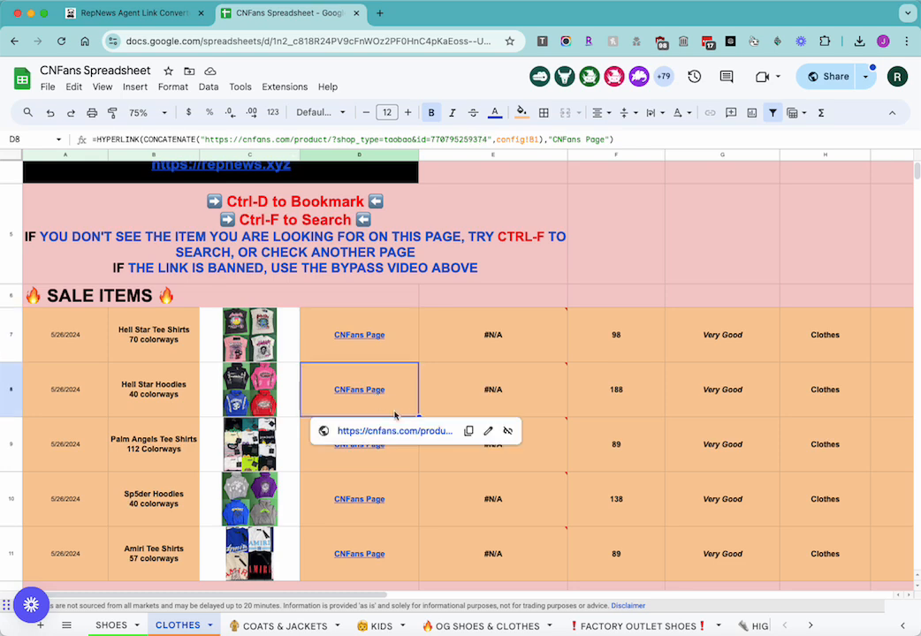
{"action": "left_click", "coordinate": [469, 430]}
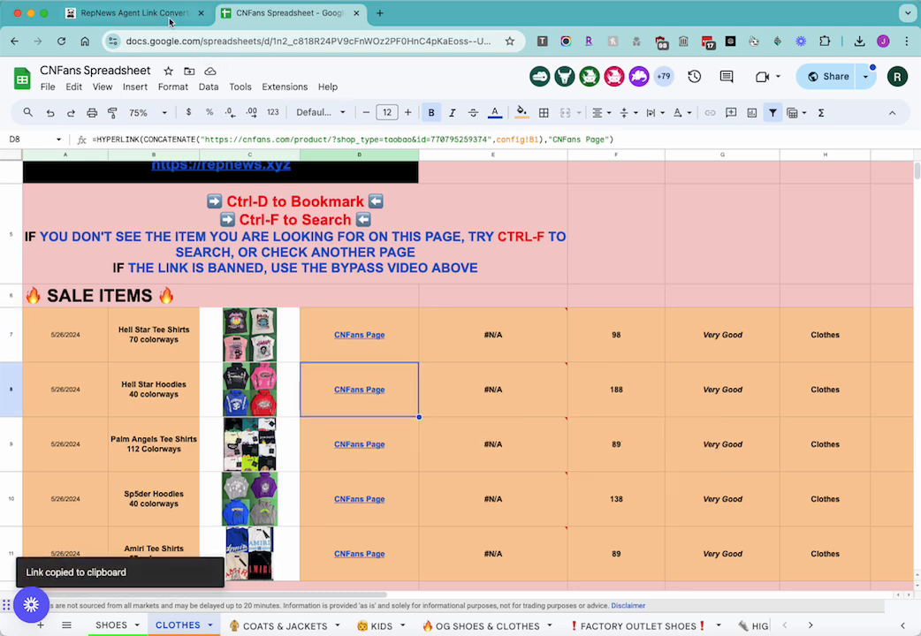
{"action": "left_click", "coordinate": [132, 13]}
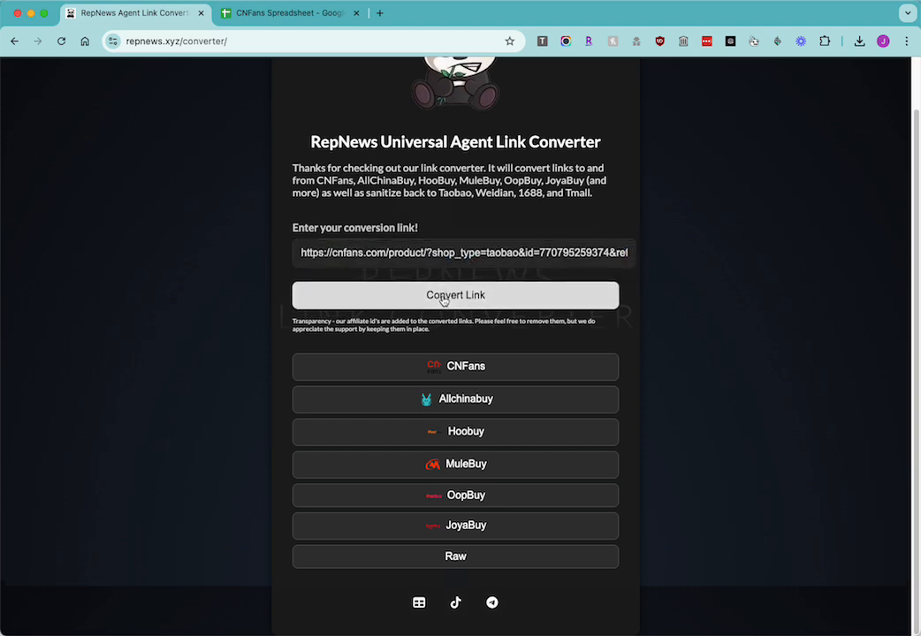
{"action": "mouse_move", "coordinate": [495, 372]}
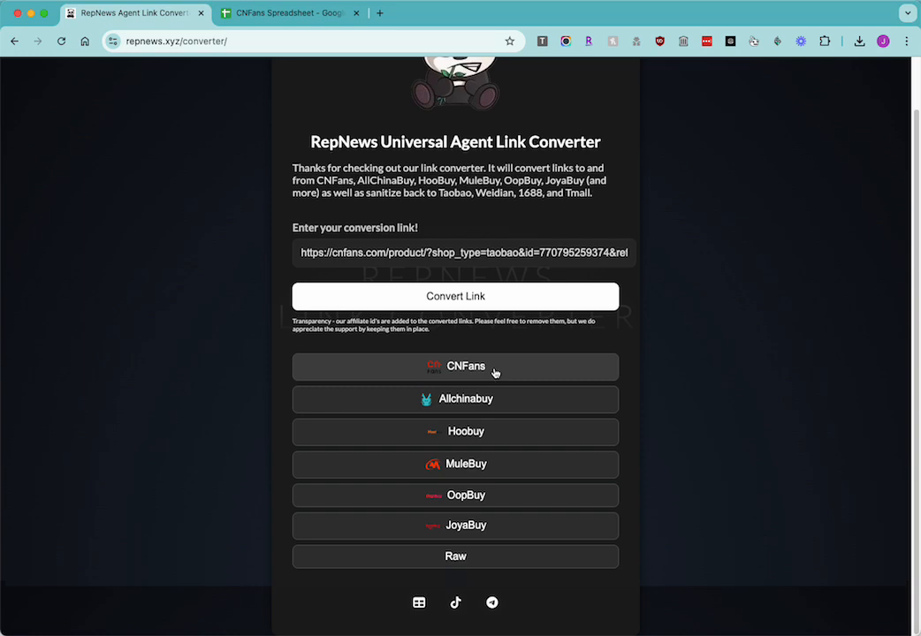
Open the Hell Star Hoodies product on CNFans, MuleBuy and JoyaBuy from the results.
{"action": "left_click", "coordinate": [456, 365]}
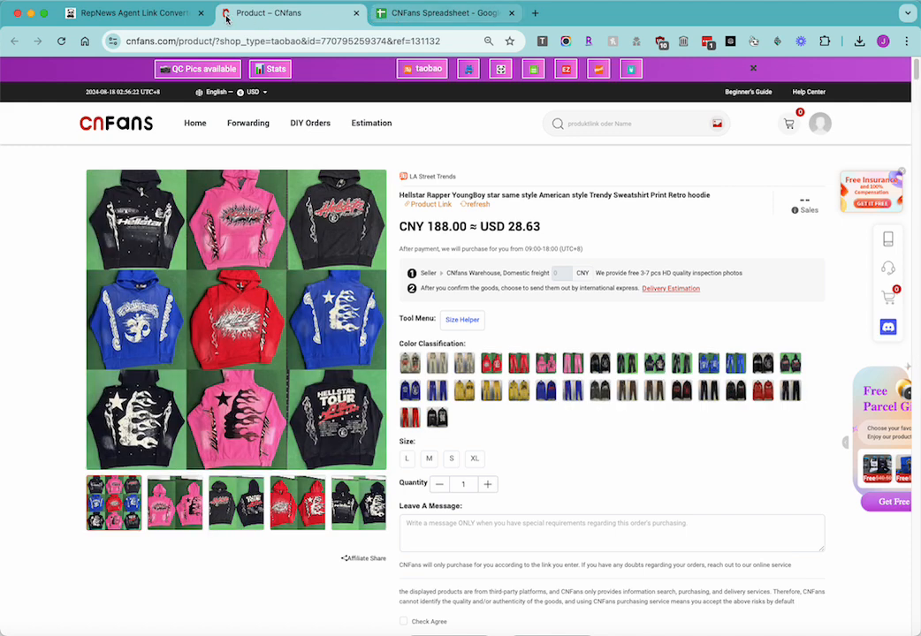
{"action": "left_click", "coordinate": [131, 13]}
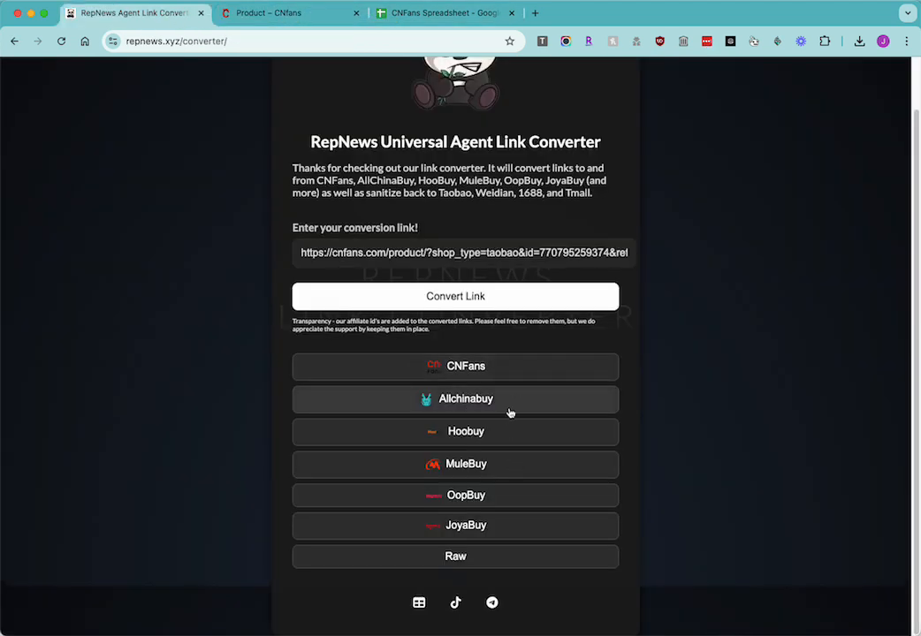
{"action": "left_click", "coordinate": [455, 464]}
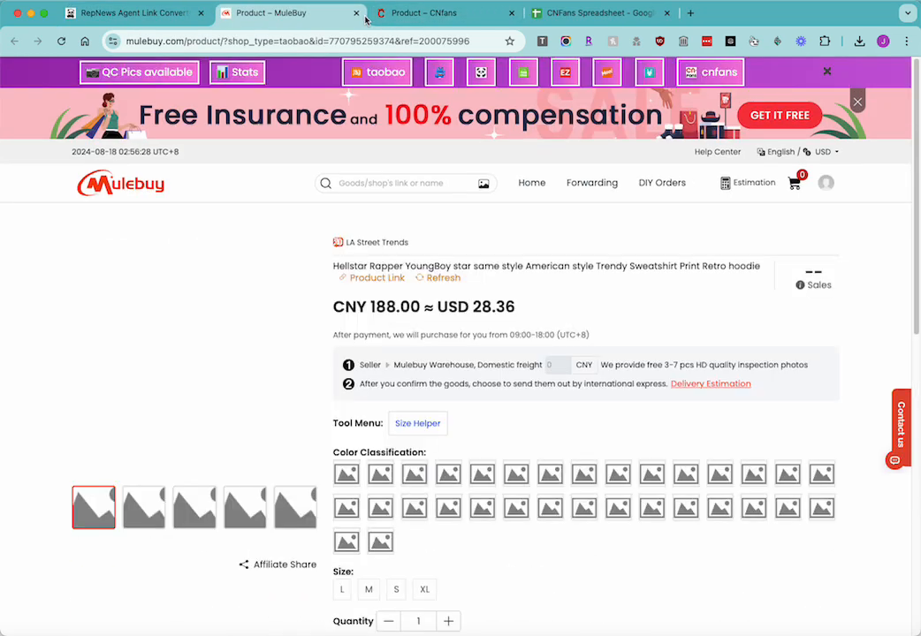
{"action": "left_click", "coordinate": [123, 12]}
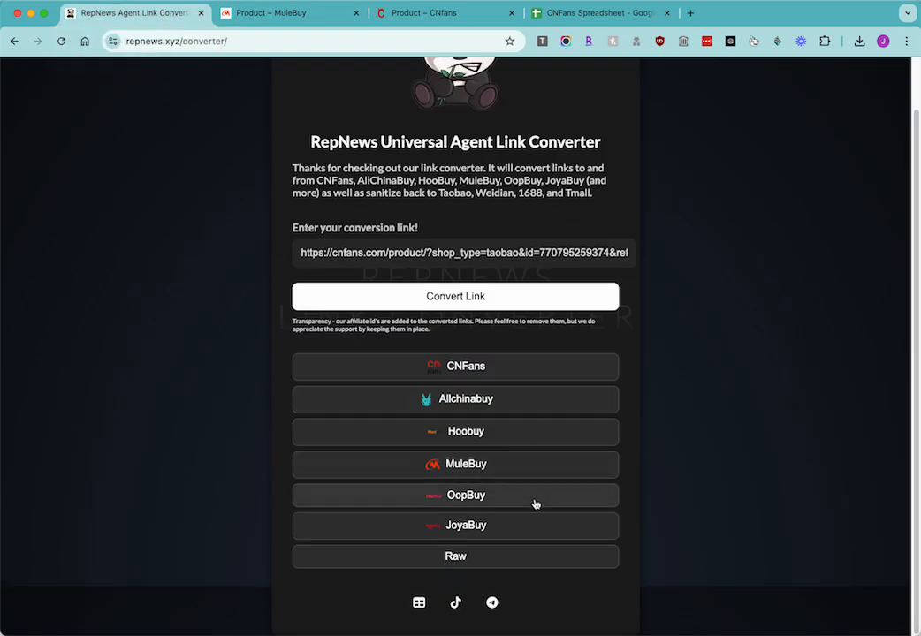
{"action": "left_click", "coordinate": [456, 525]}
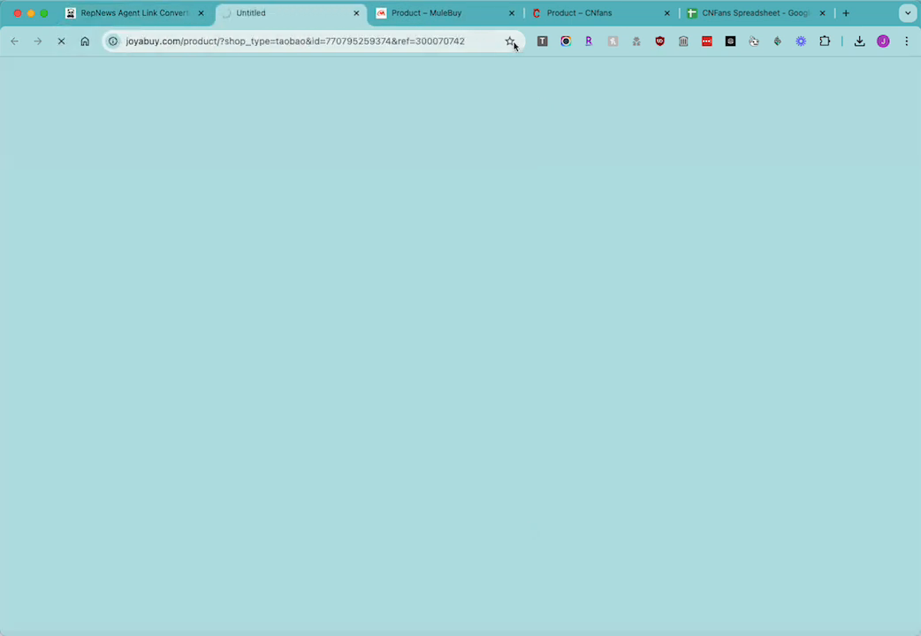